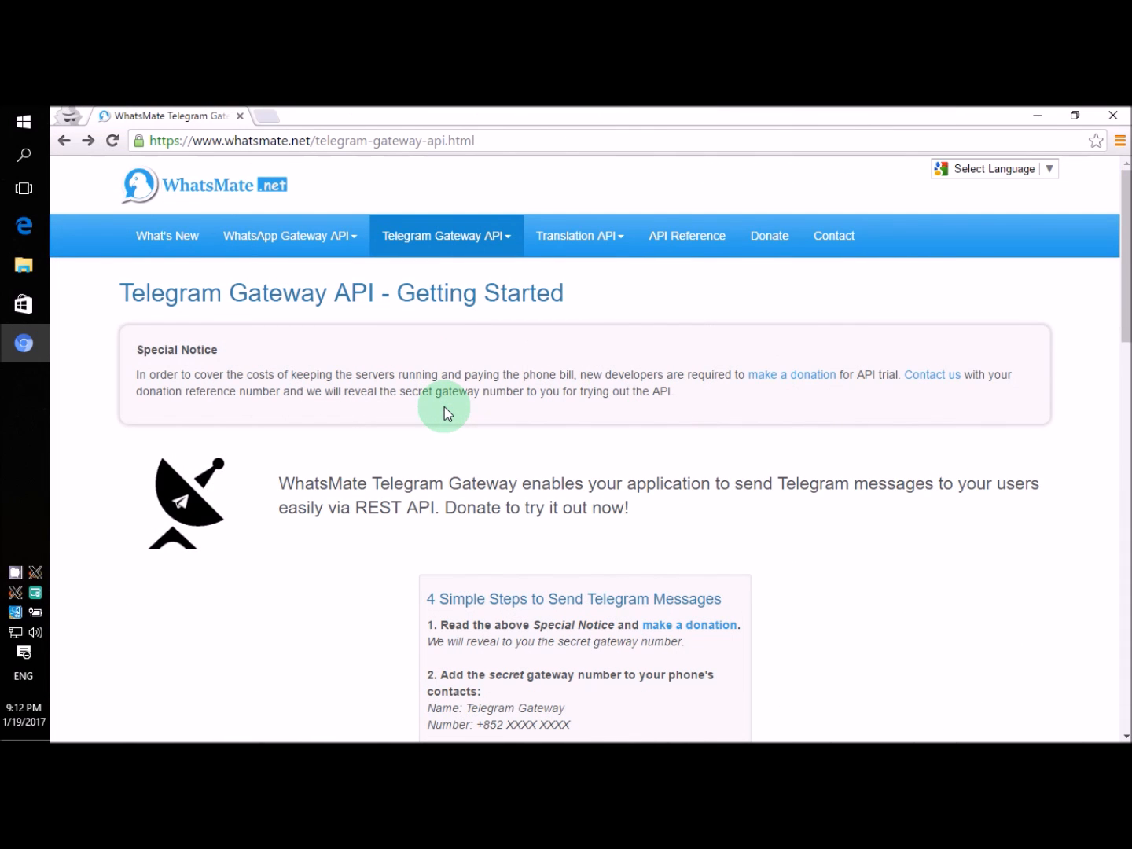
mouse_move(385, 459)
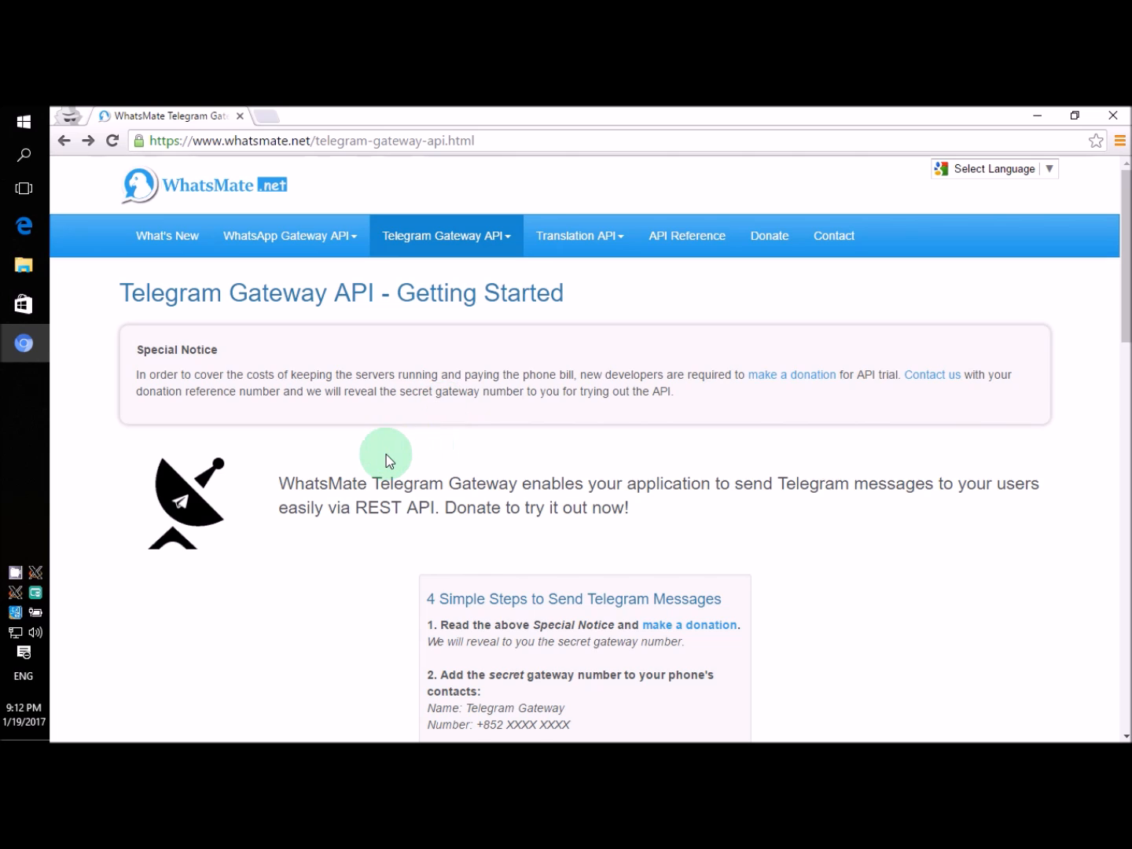
- Scroll the Telegram Gateway page down to the '4 Simple Steps' box and language links
scroll(down, 3)
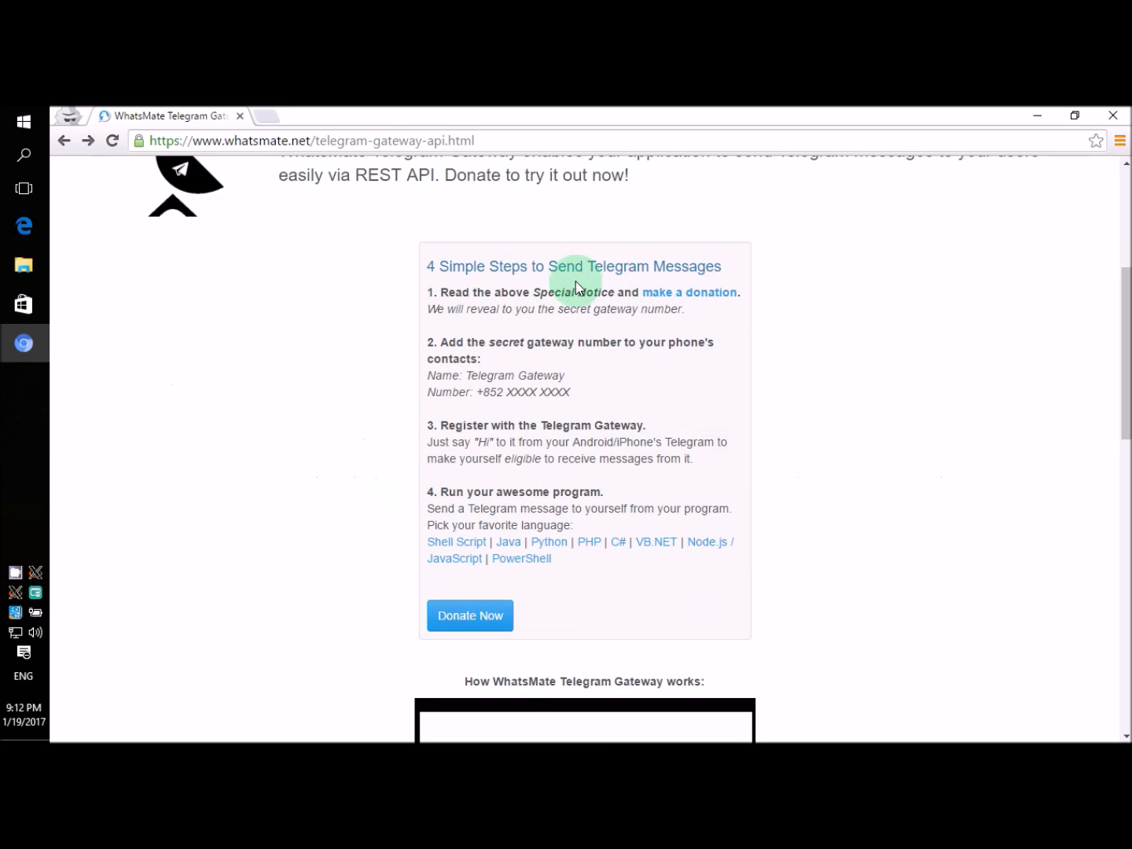
mouse_move(720, 553)
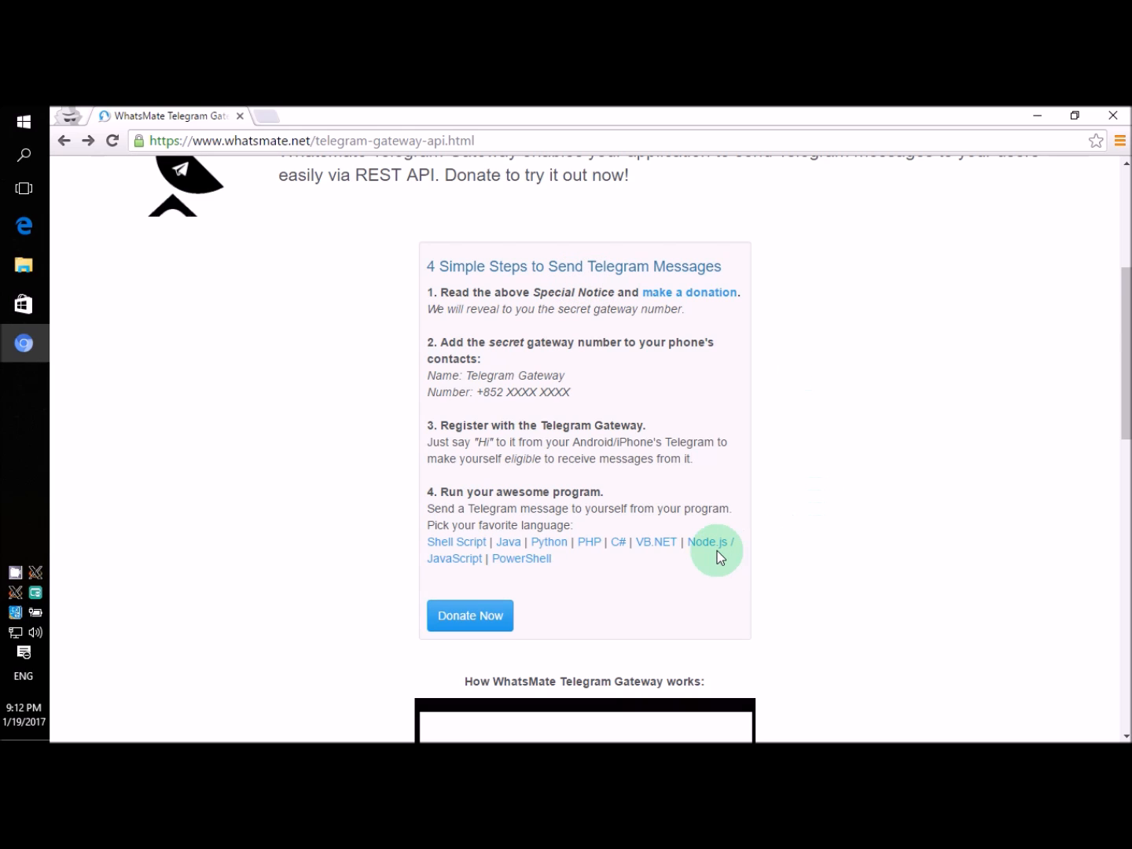
mouse_move(707, 550)
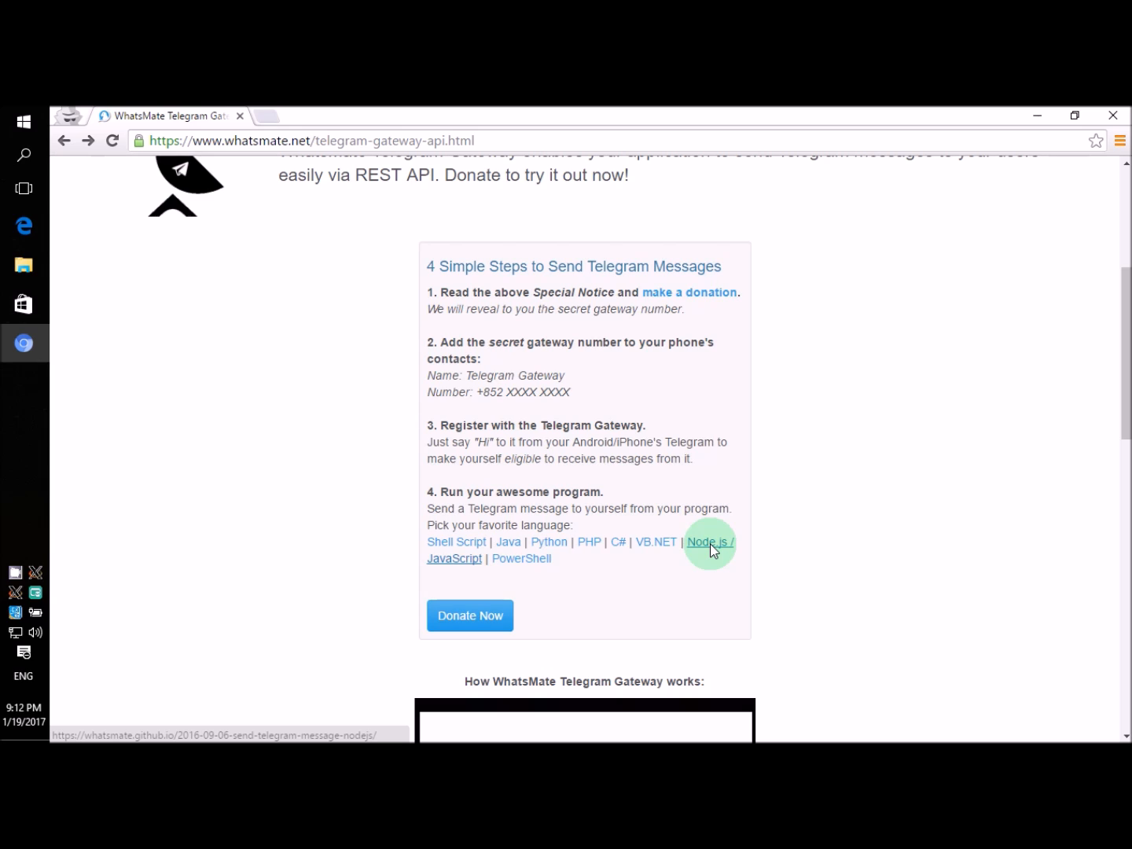
mouse_move(604, 514)
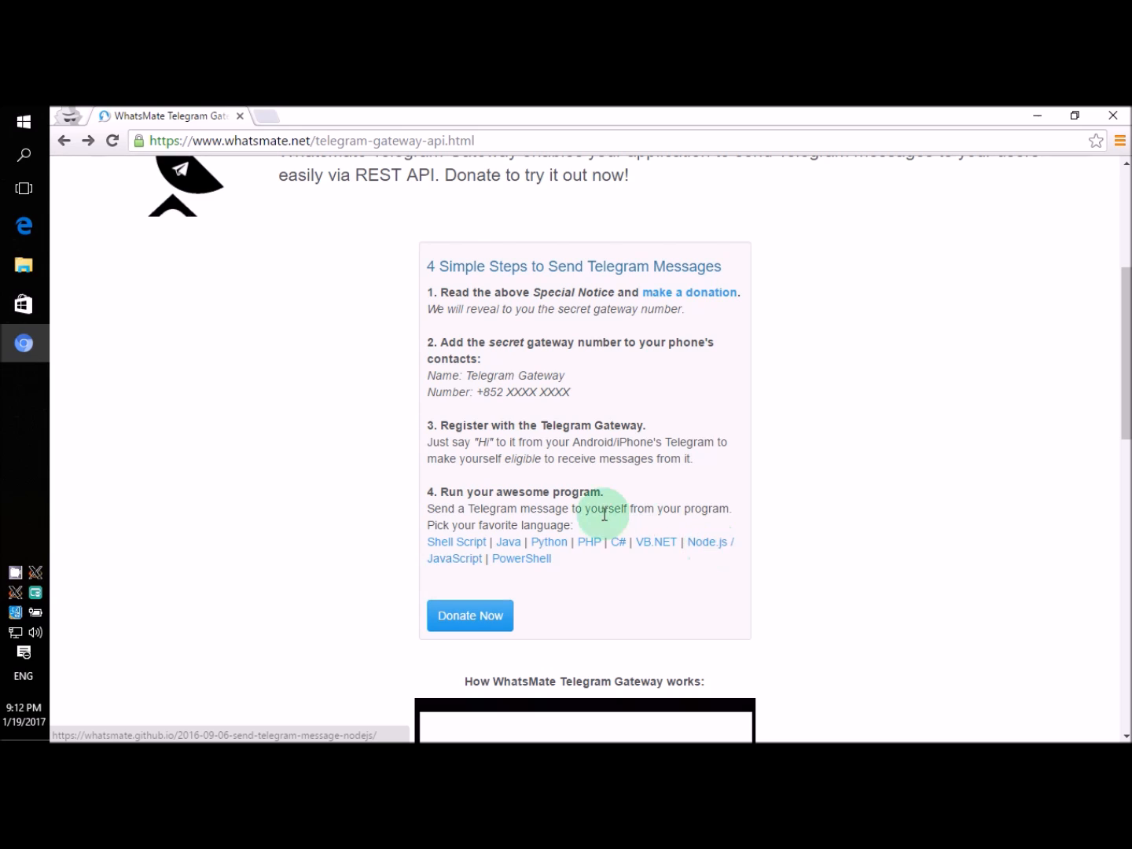
mouse_move(578, 506)
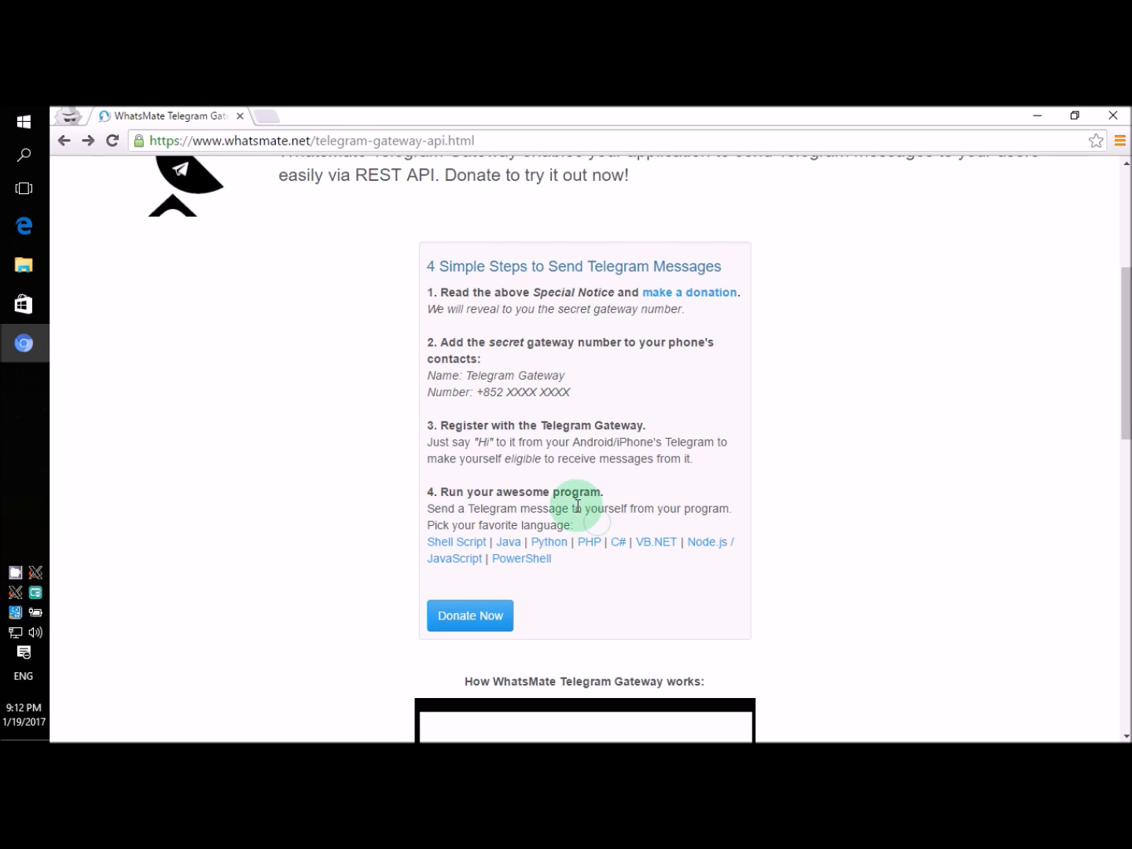
mouse_move(405, 314)
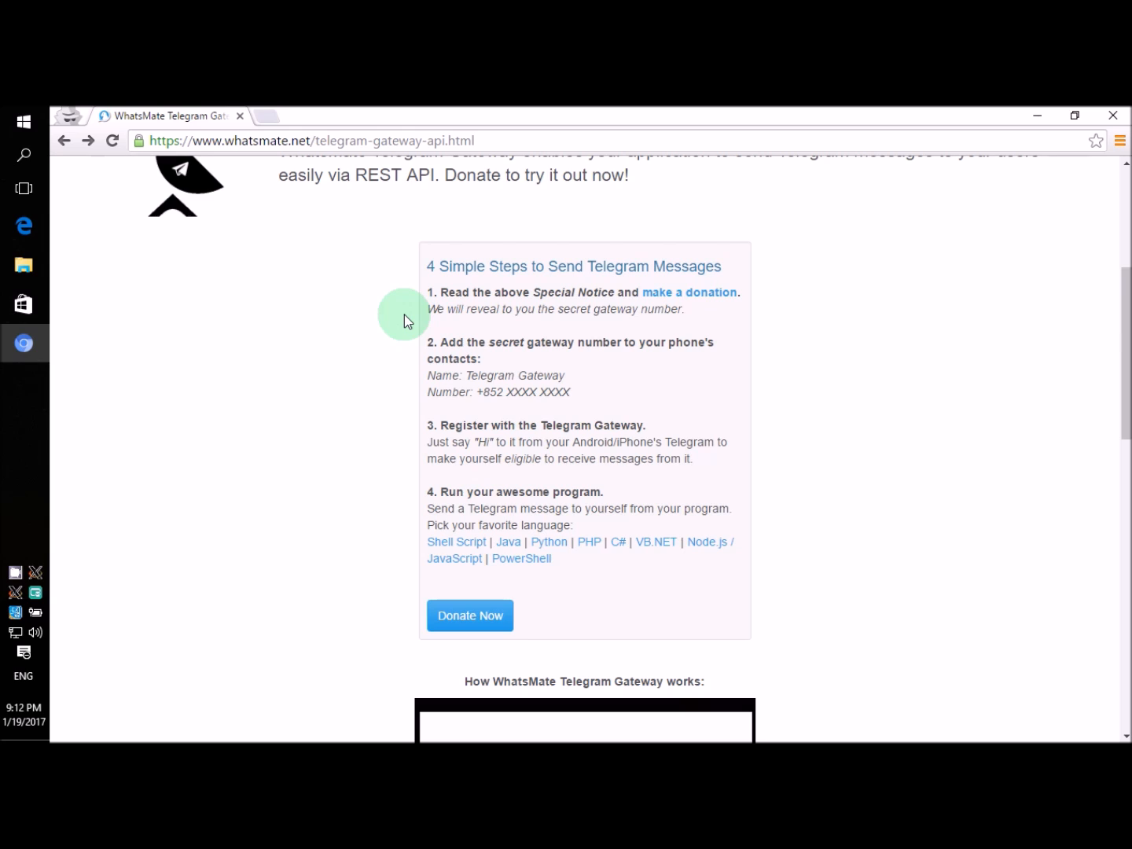
mouse_move(462, 515)
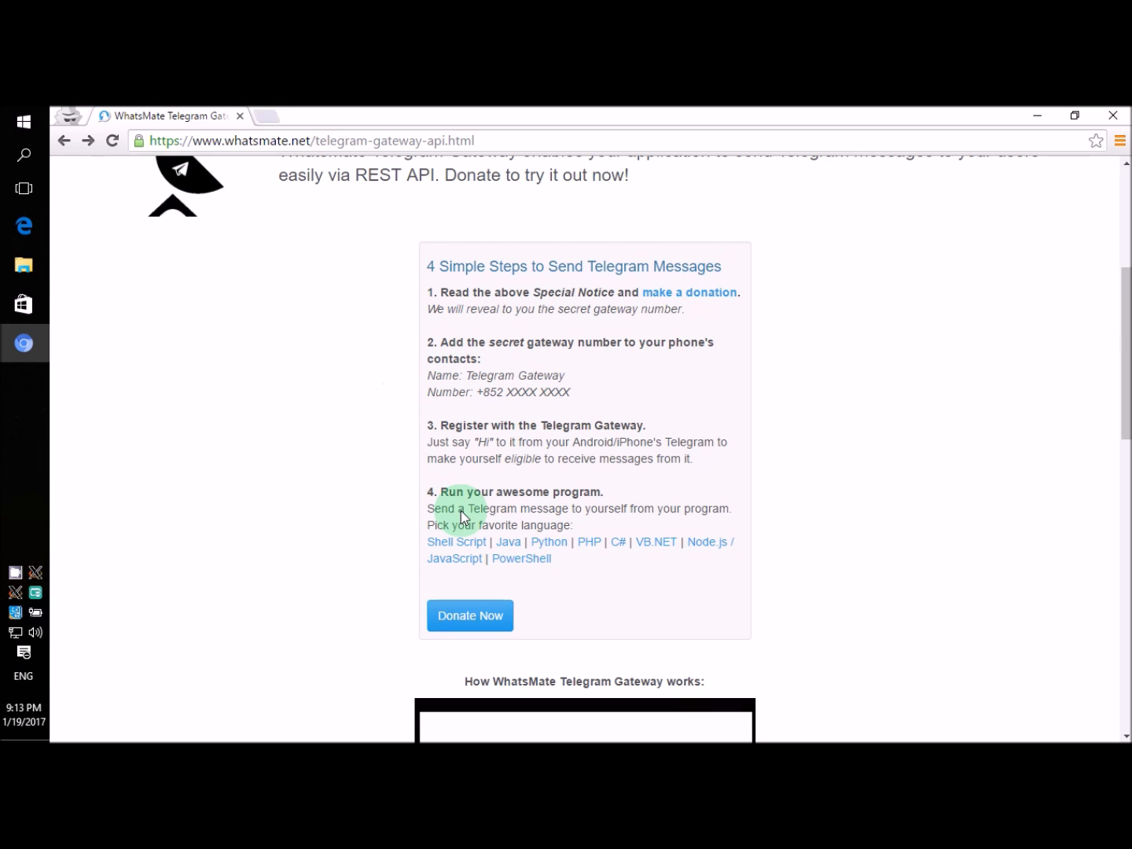
mouse_move(465, 479)
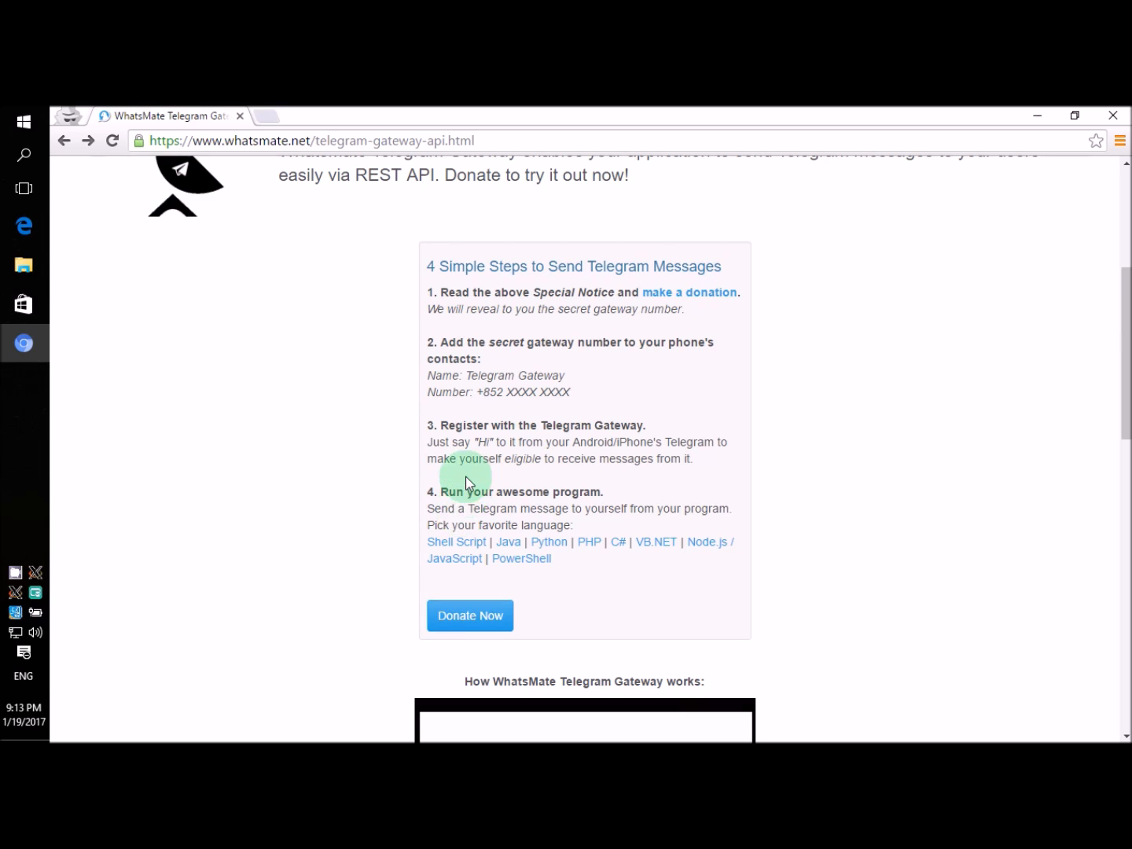
mouse_move(421, 352)
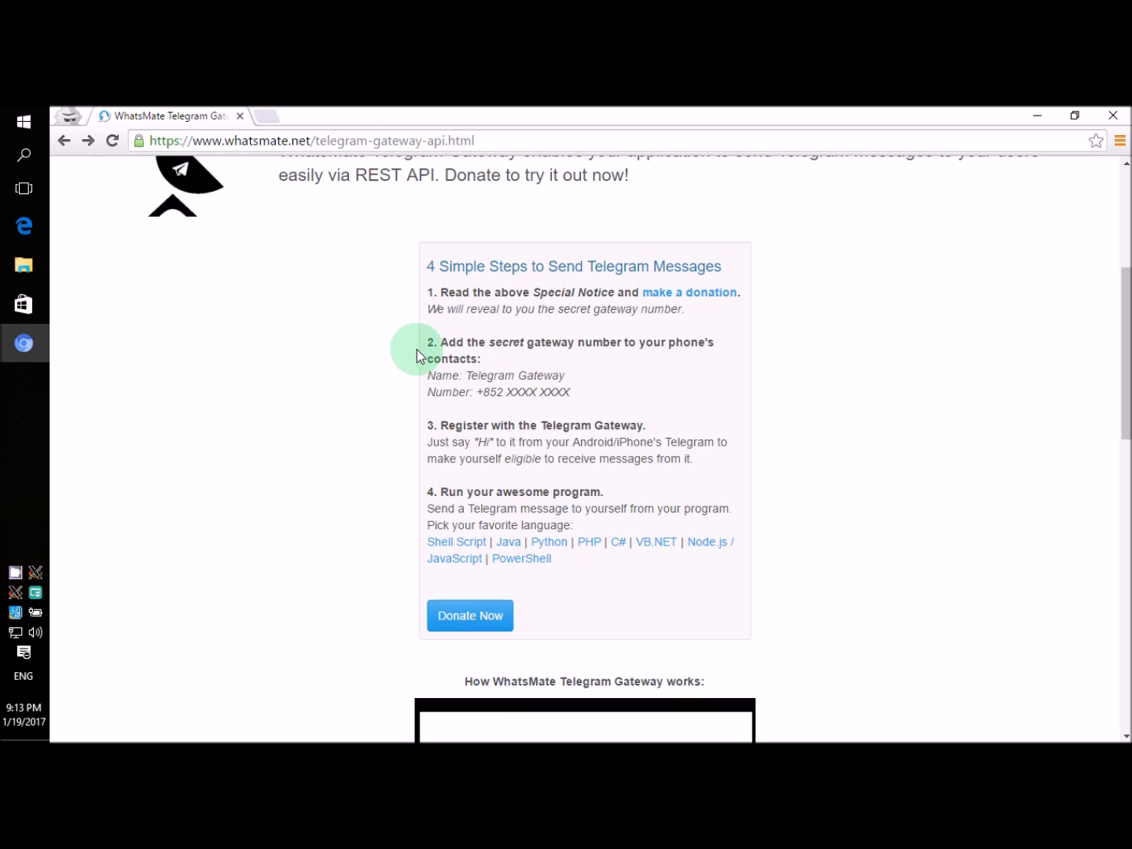
mouse_move(421, 431)
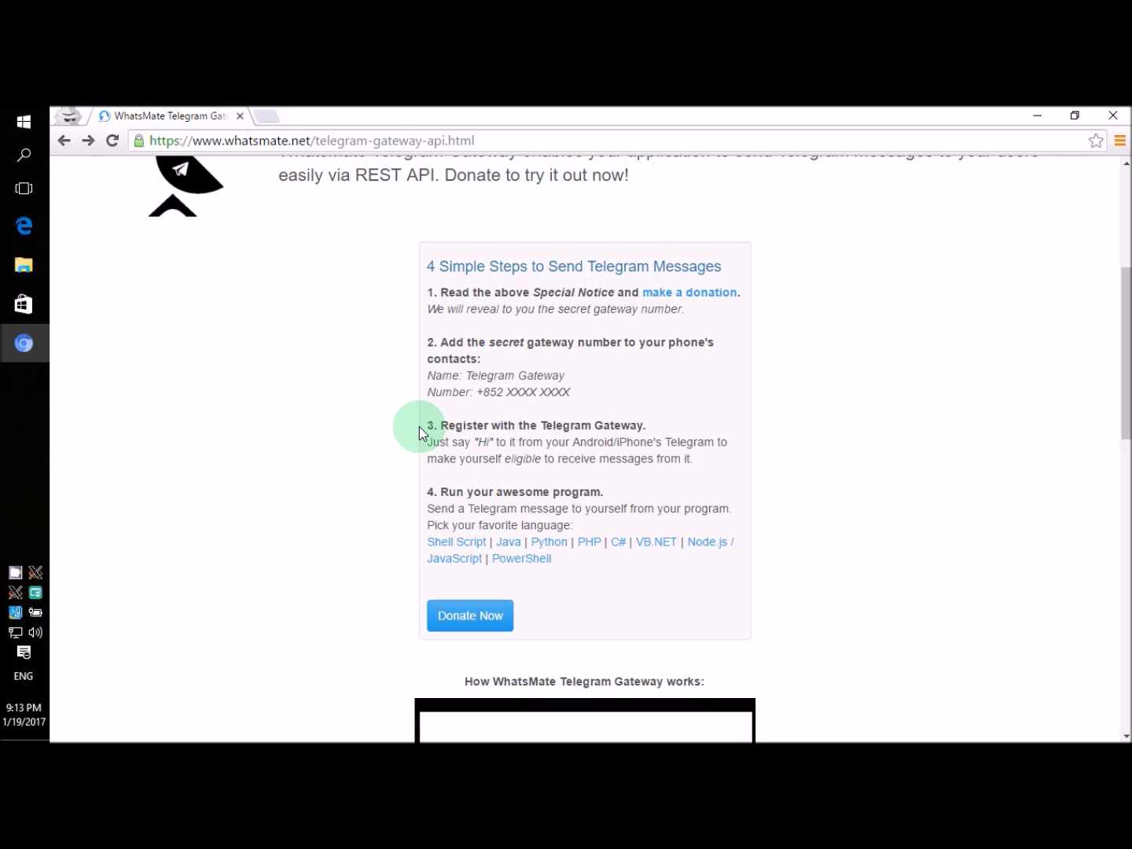
mouse_move(710, 541)
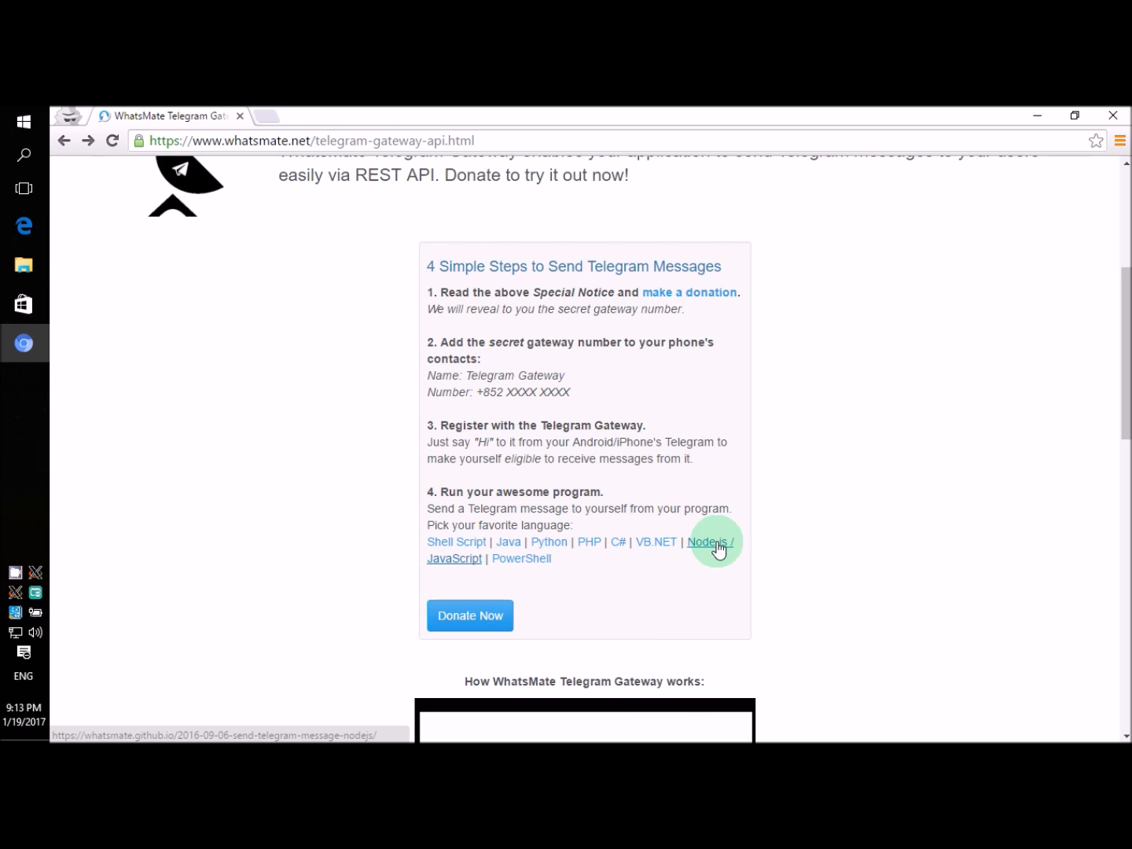
- Go to the Node.js Telegram guide and scroll down to its send-telegram.js code
click(707, 540)
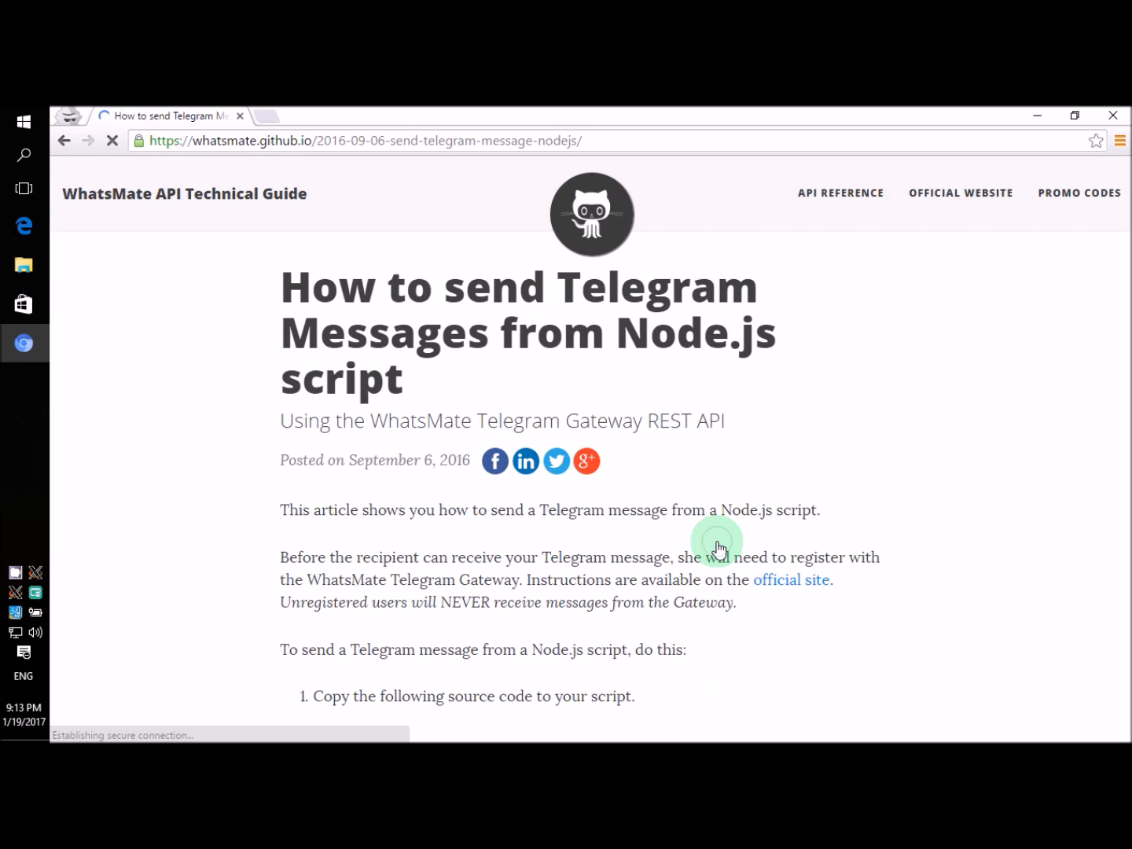
double_click(688, 332)
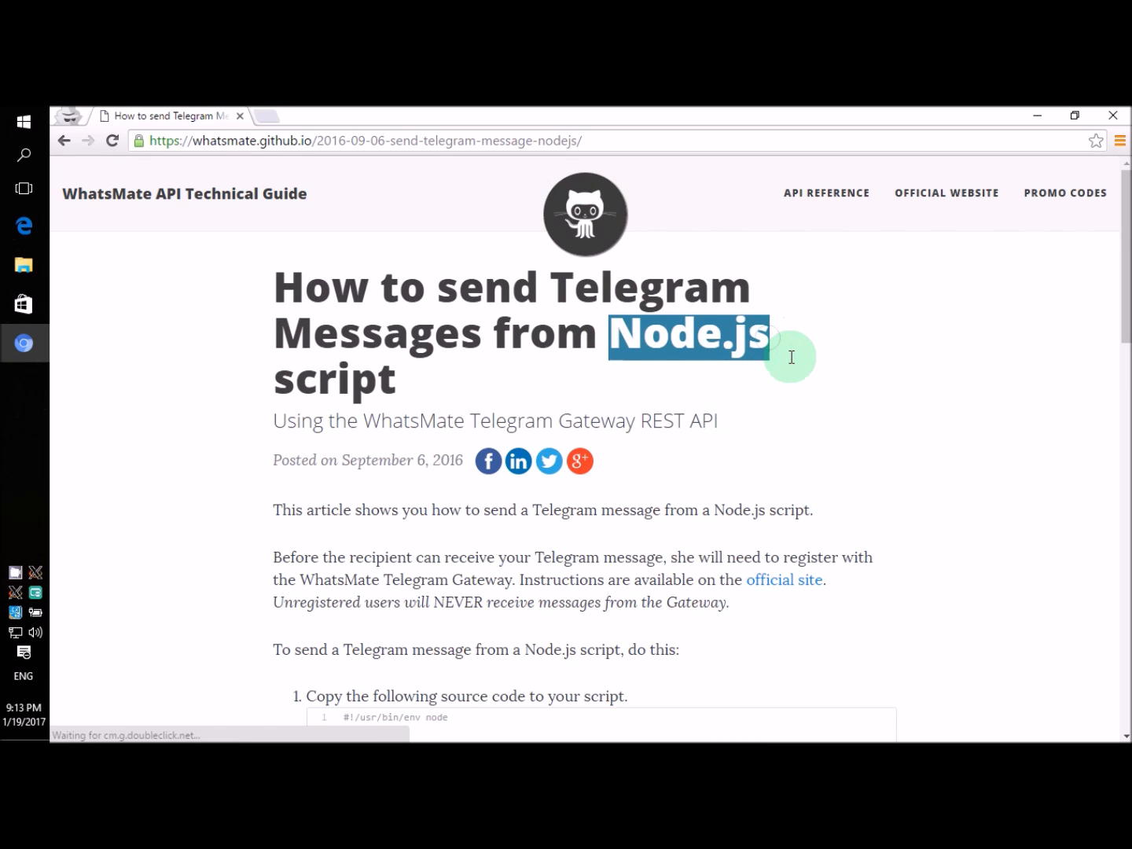
scroll(down, 3)
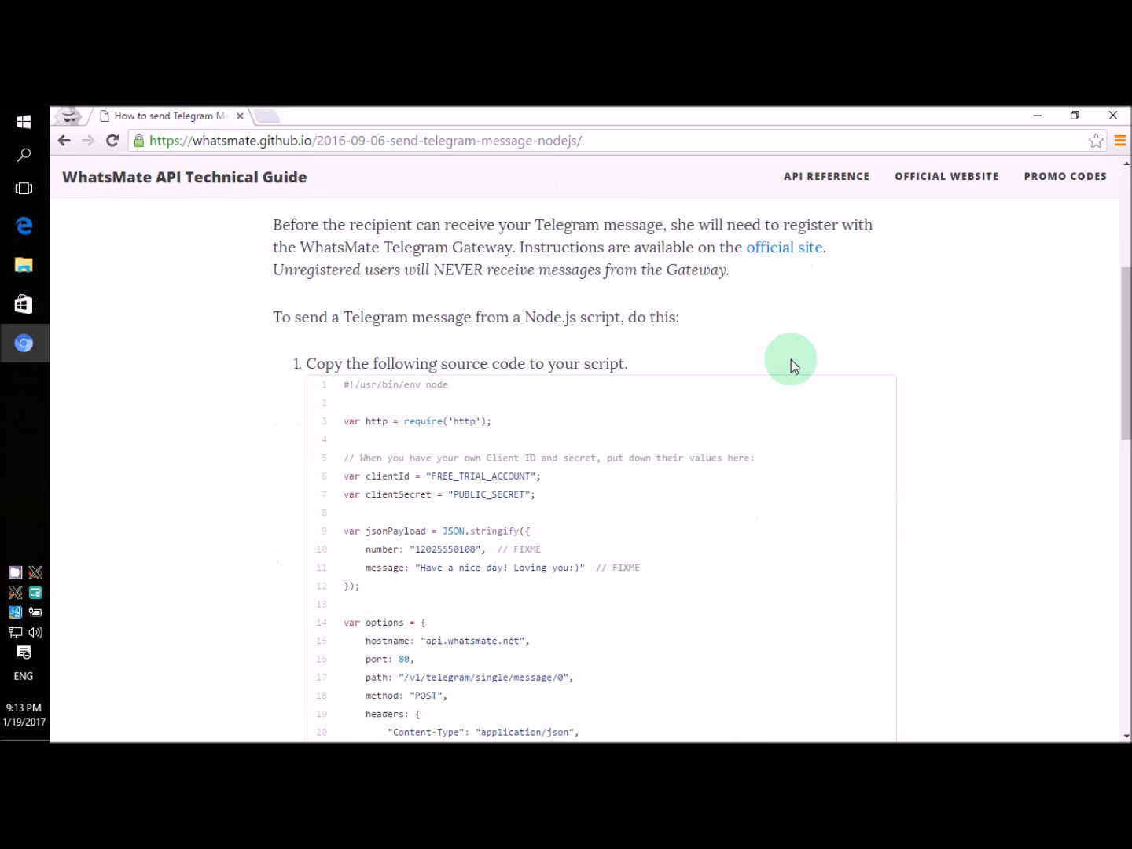
scroll(down, 3)
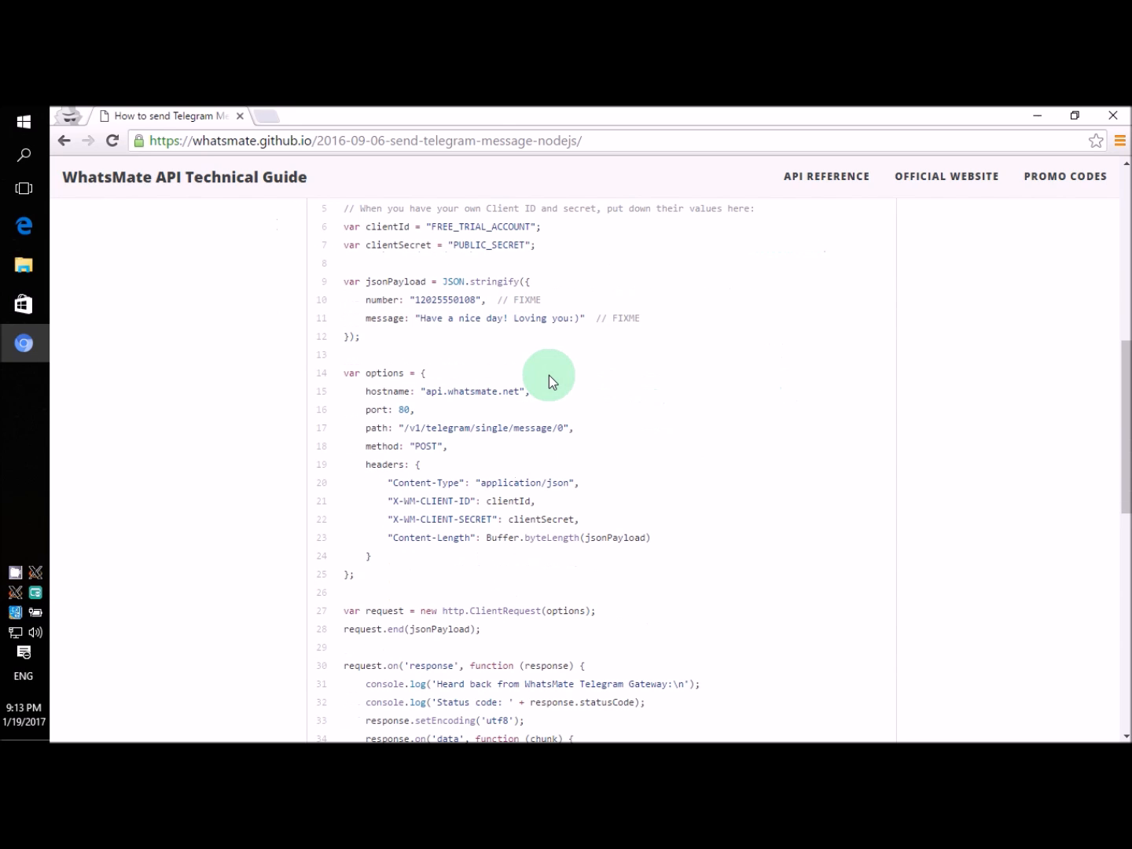
scroll(down, 3)
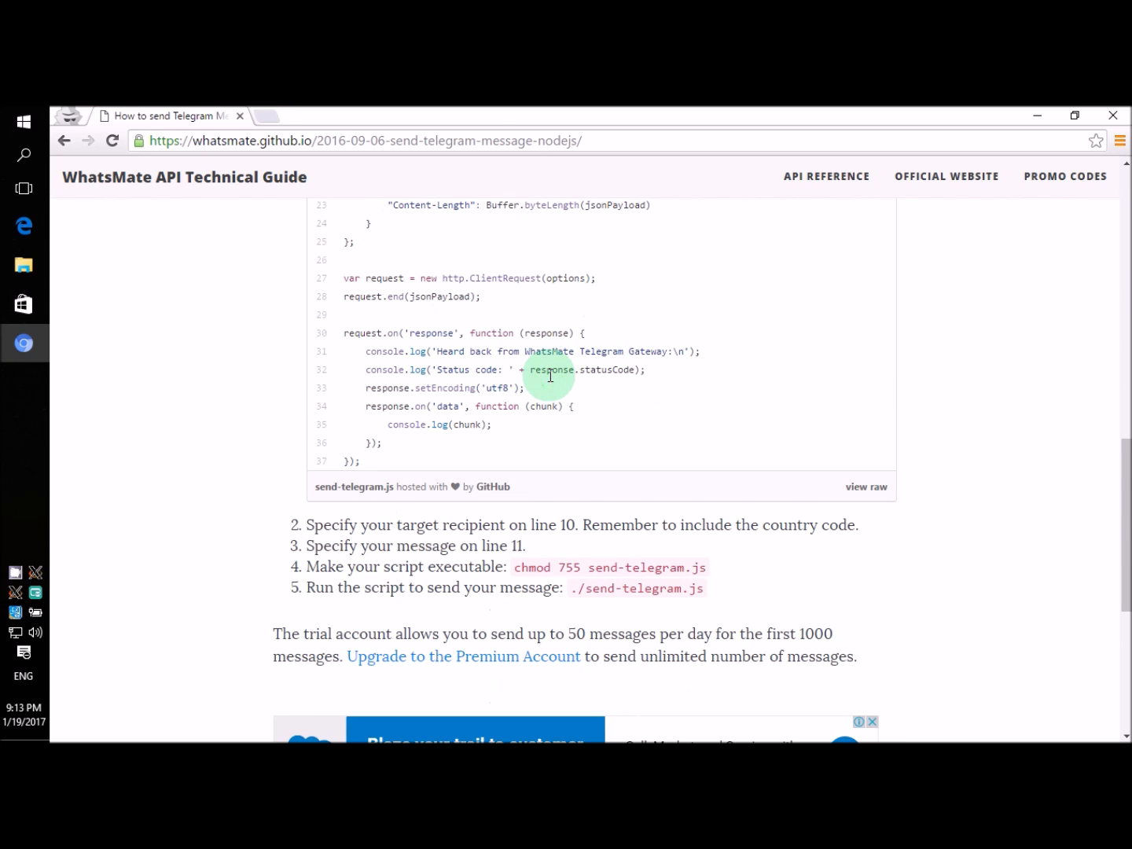
mouse_move(867, 487)
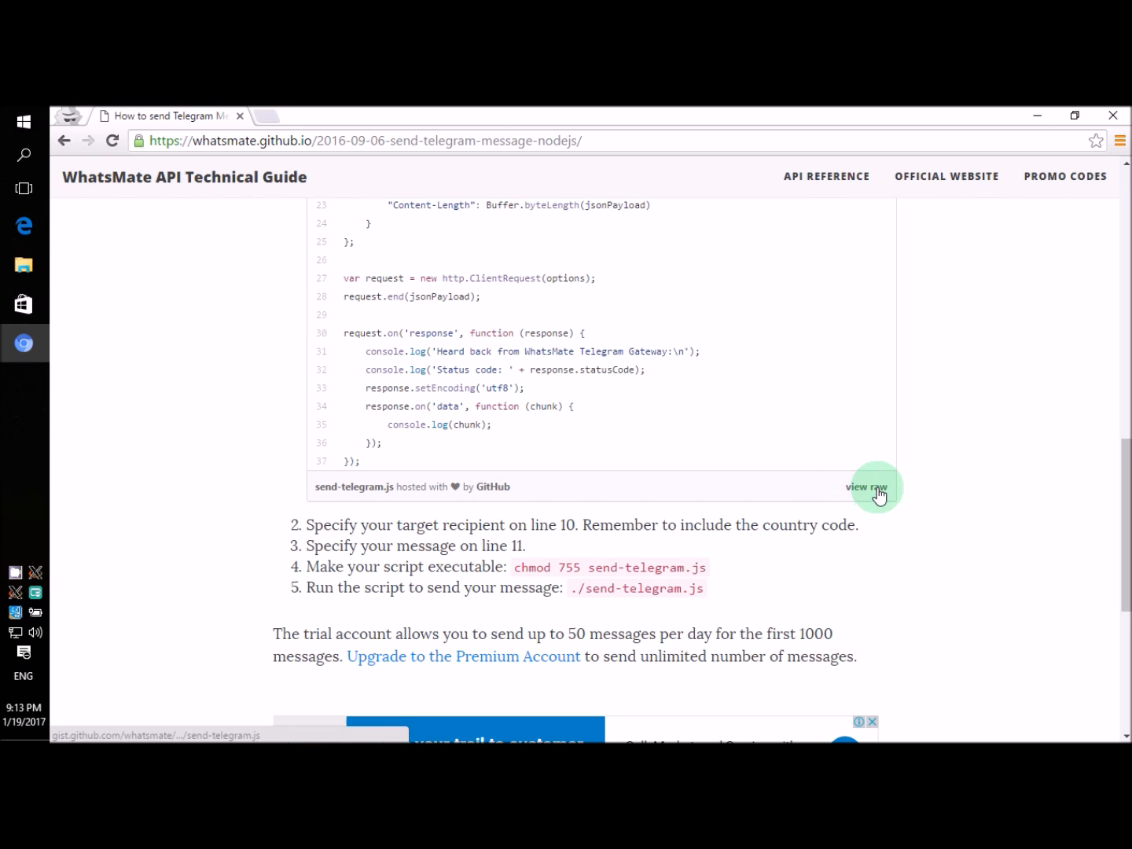
- View the raw send-telegram.js script in a new tab, select all its text and show the desktops overview
right_click(868, 487)
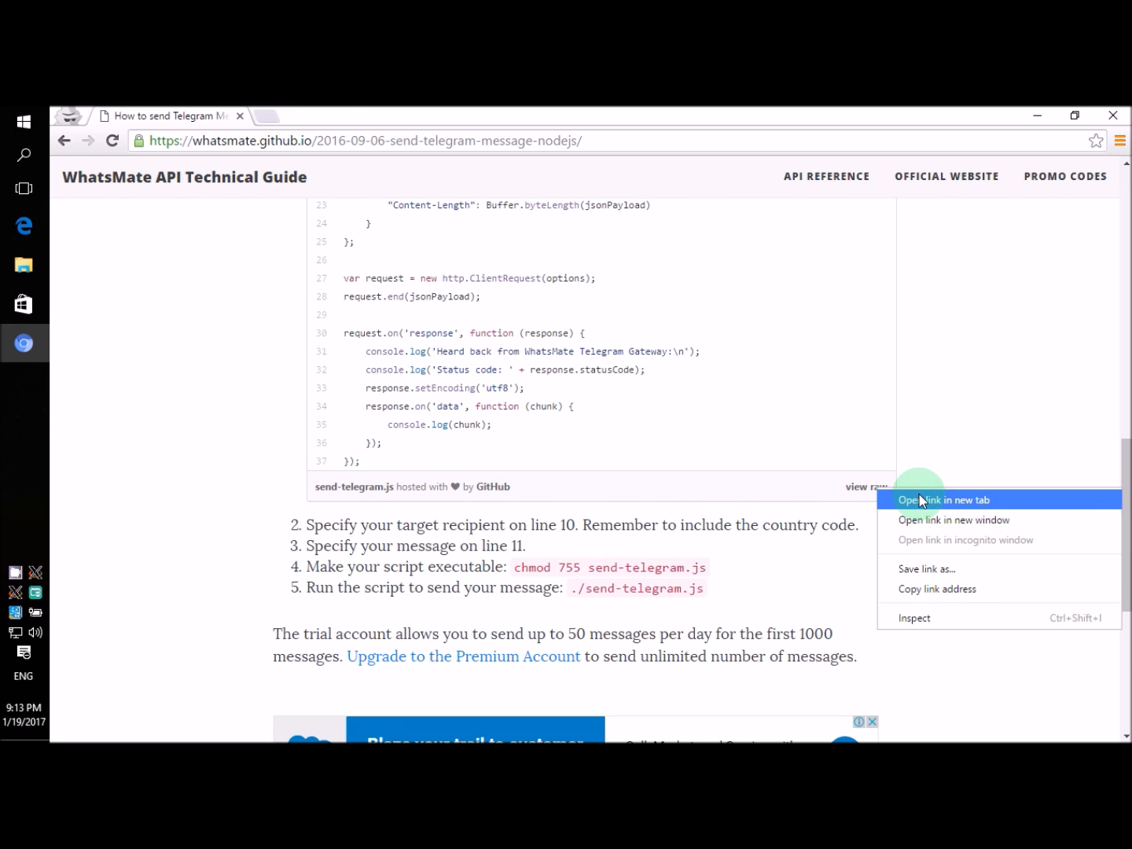
click(946, 498)
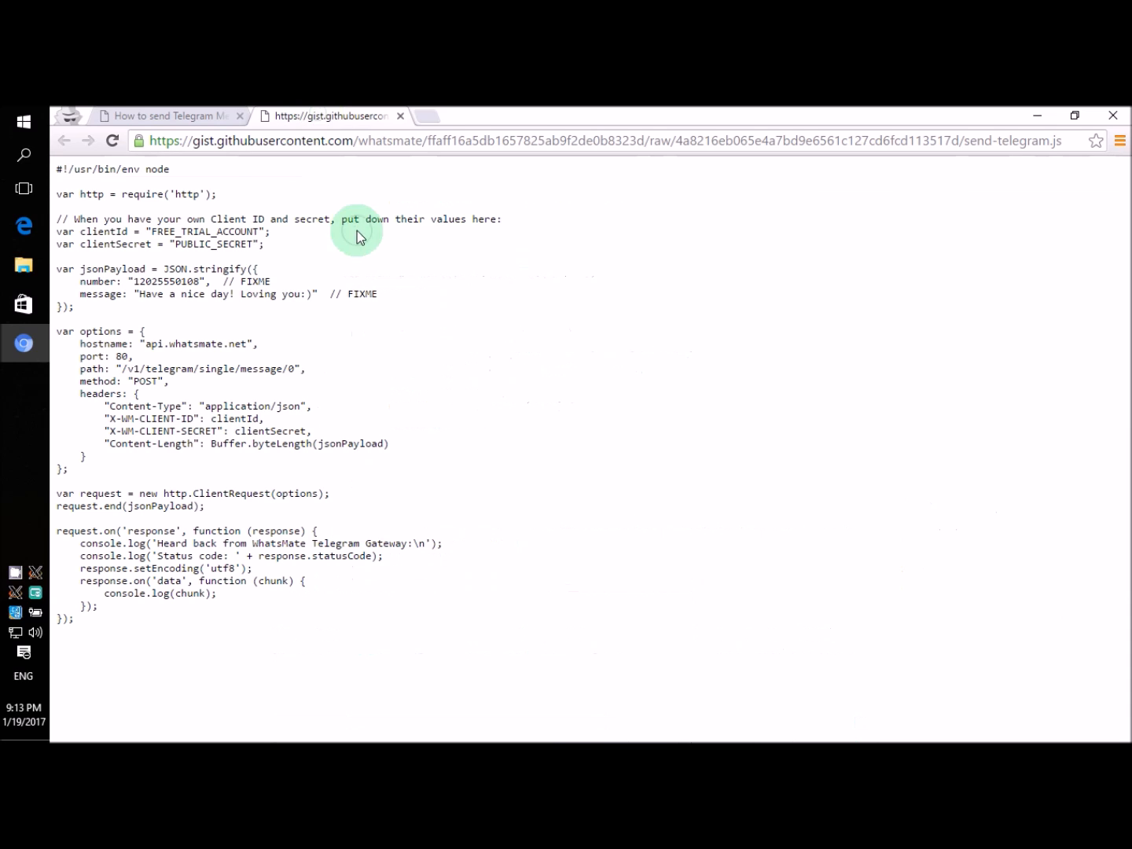
key(ctrl+a)
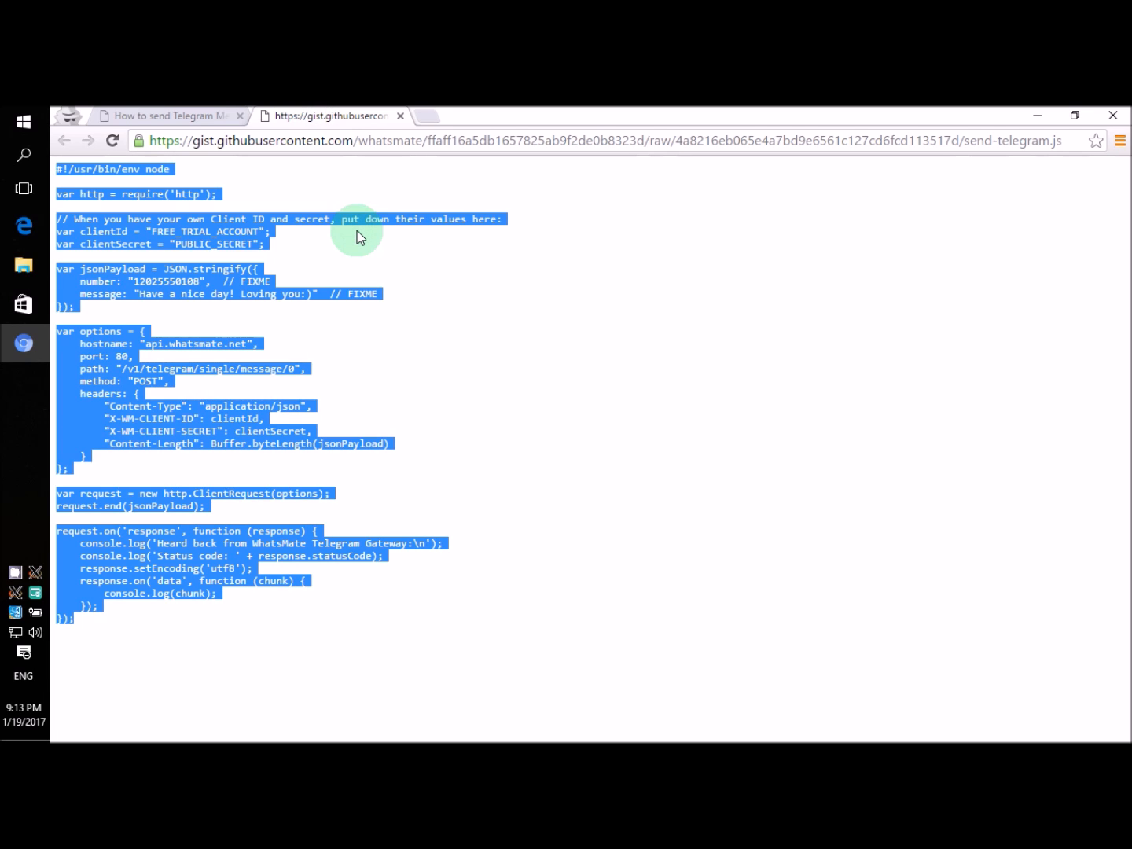
click(23, 189)
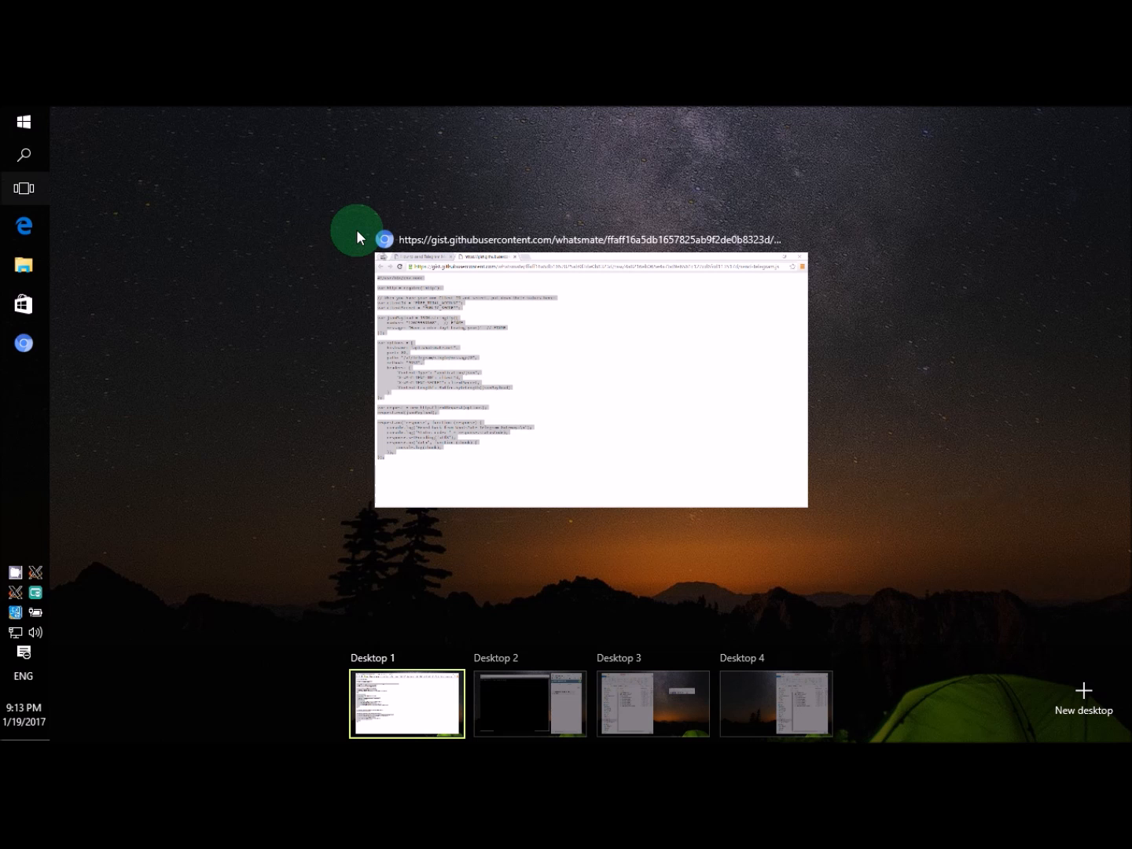
- On the terminal desktop, edit send-telegram.js in vi with the pasted script and ':set number' line numbering
click(406, 704)
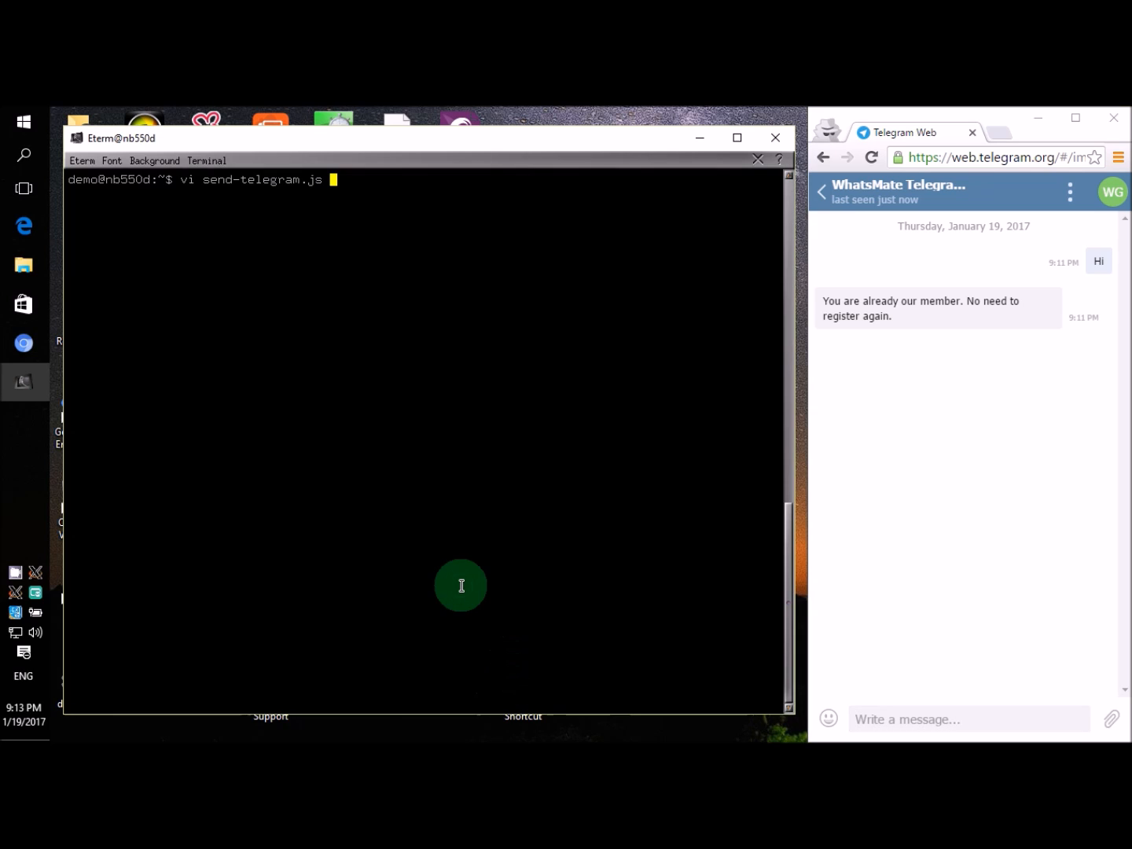
key(Return)
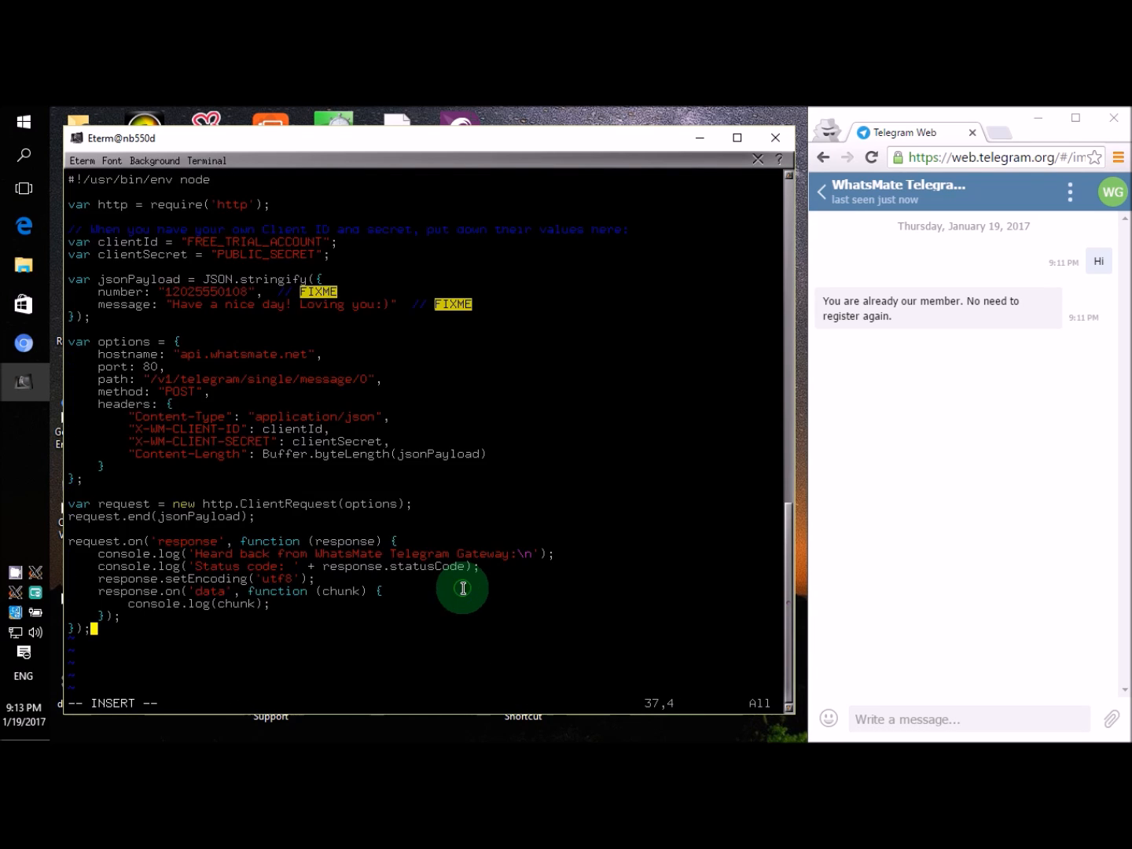
text(:set)
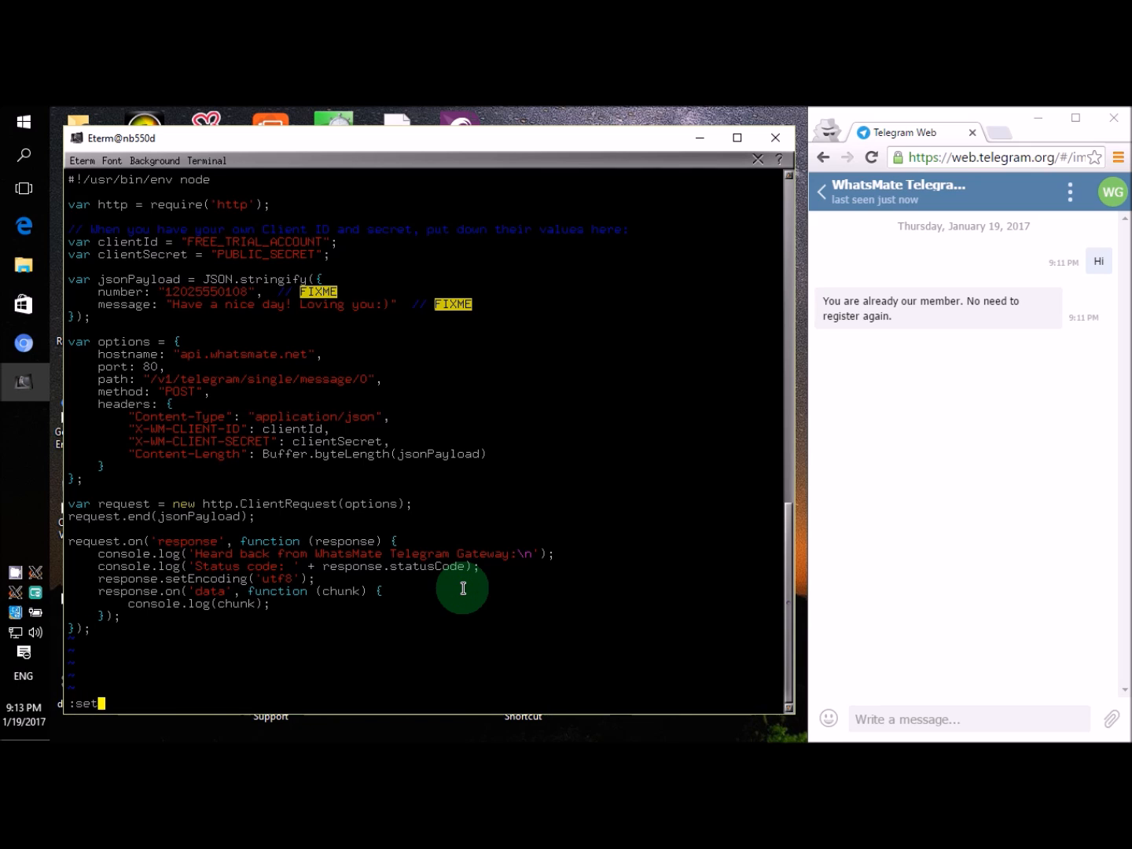
text(:10)
key(Return)
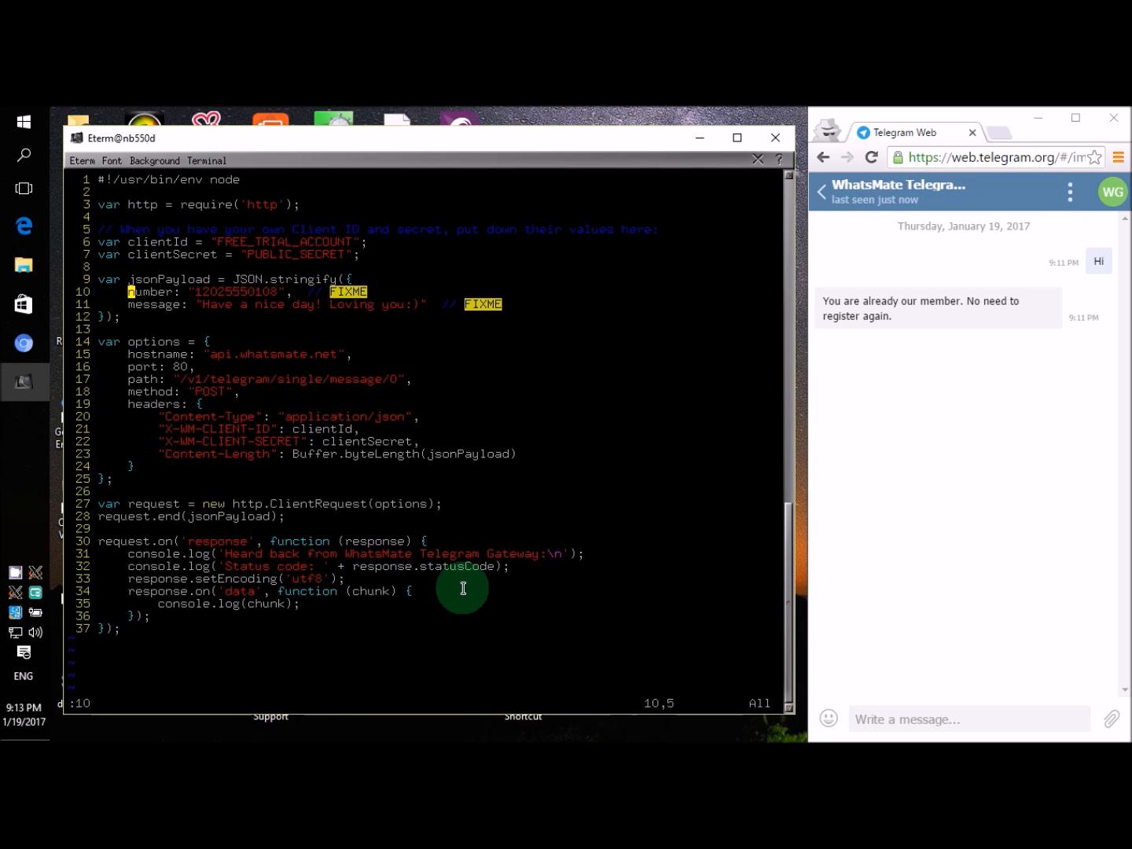
mouse_move(606, 270)
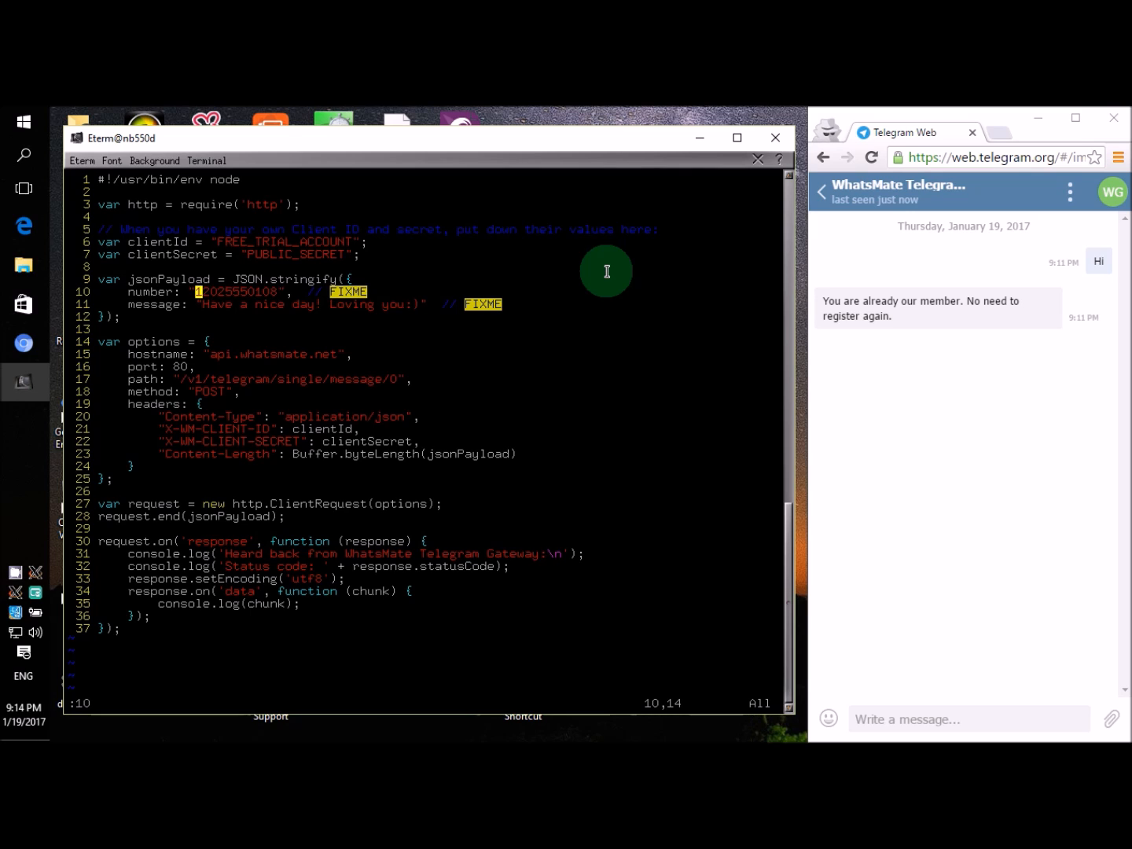
- Replace the recipient number on line 10 with a new one starting with country code 91
key(i)
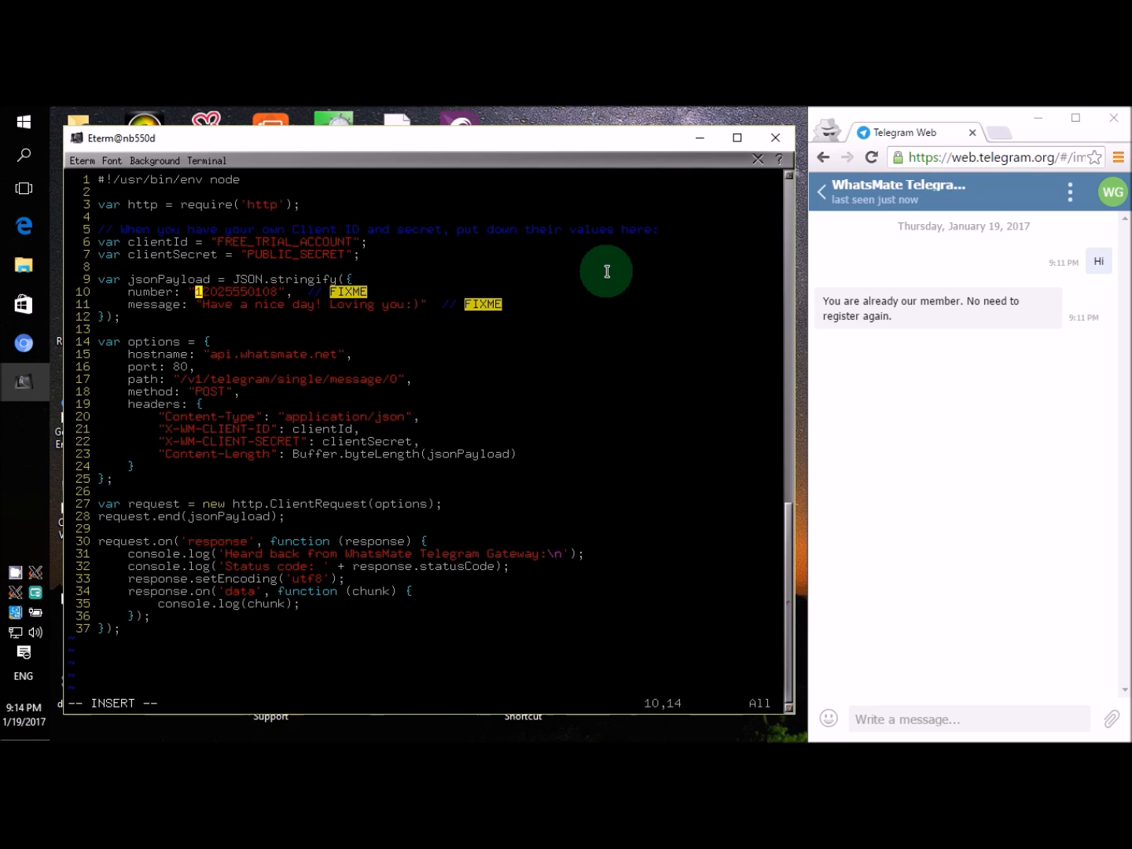
text(91234243)
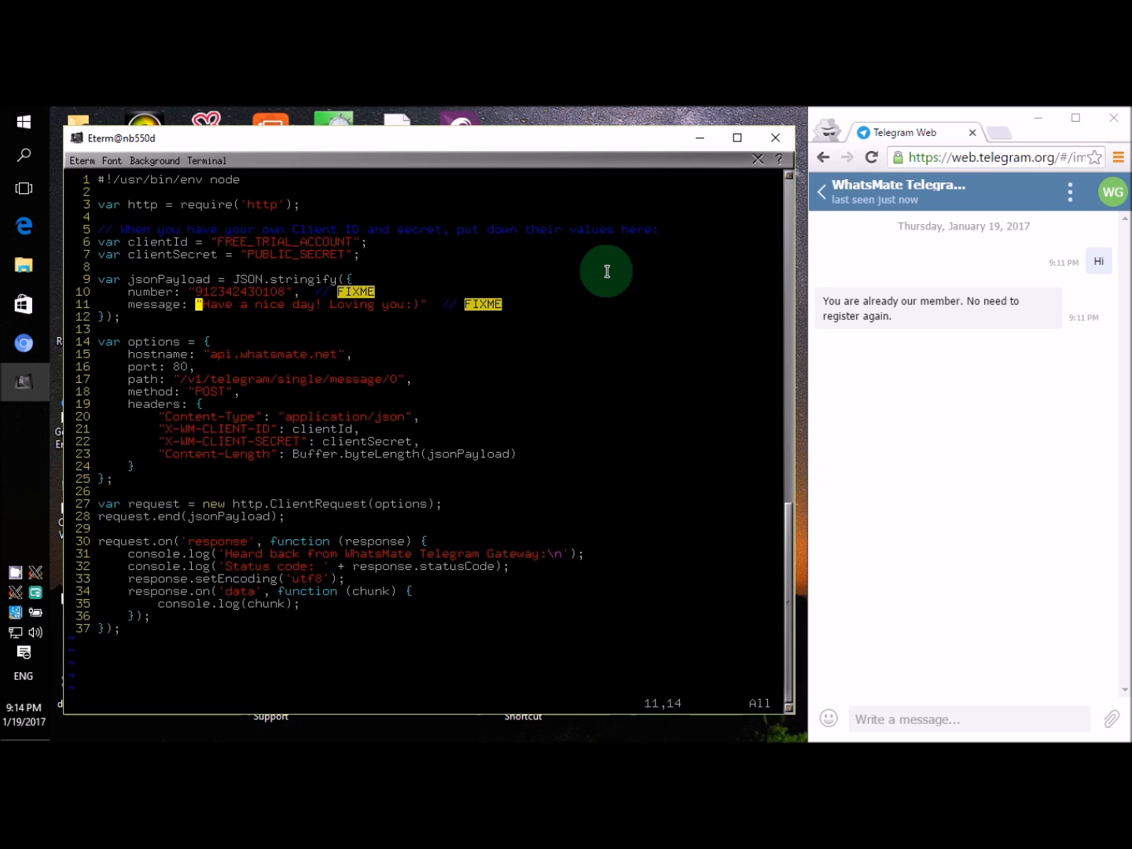
- Change line 11's message to "Node.js is a lot of fun!" and save the script with ':wq'
text(Node.js is a lot of fun)
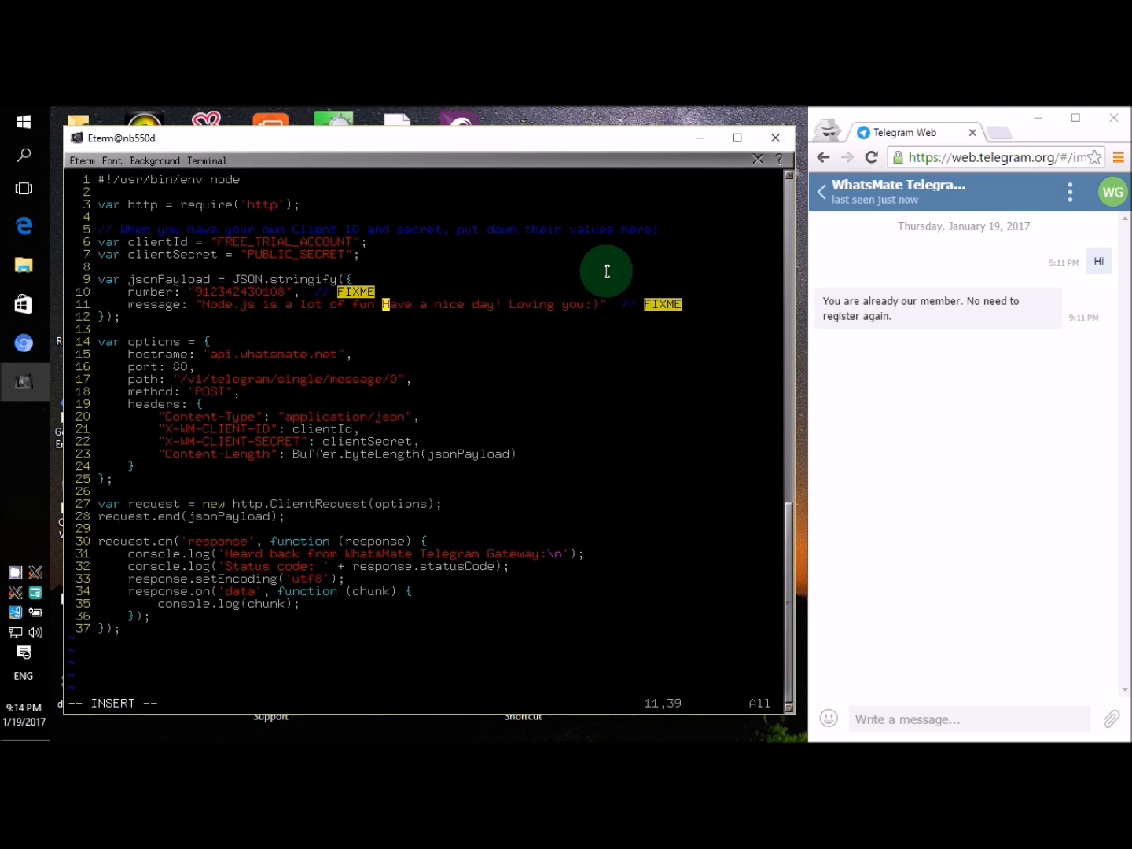
key(Delete)
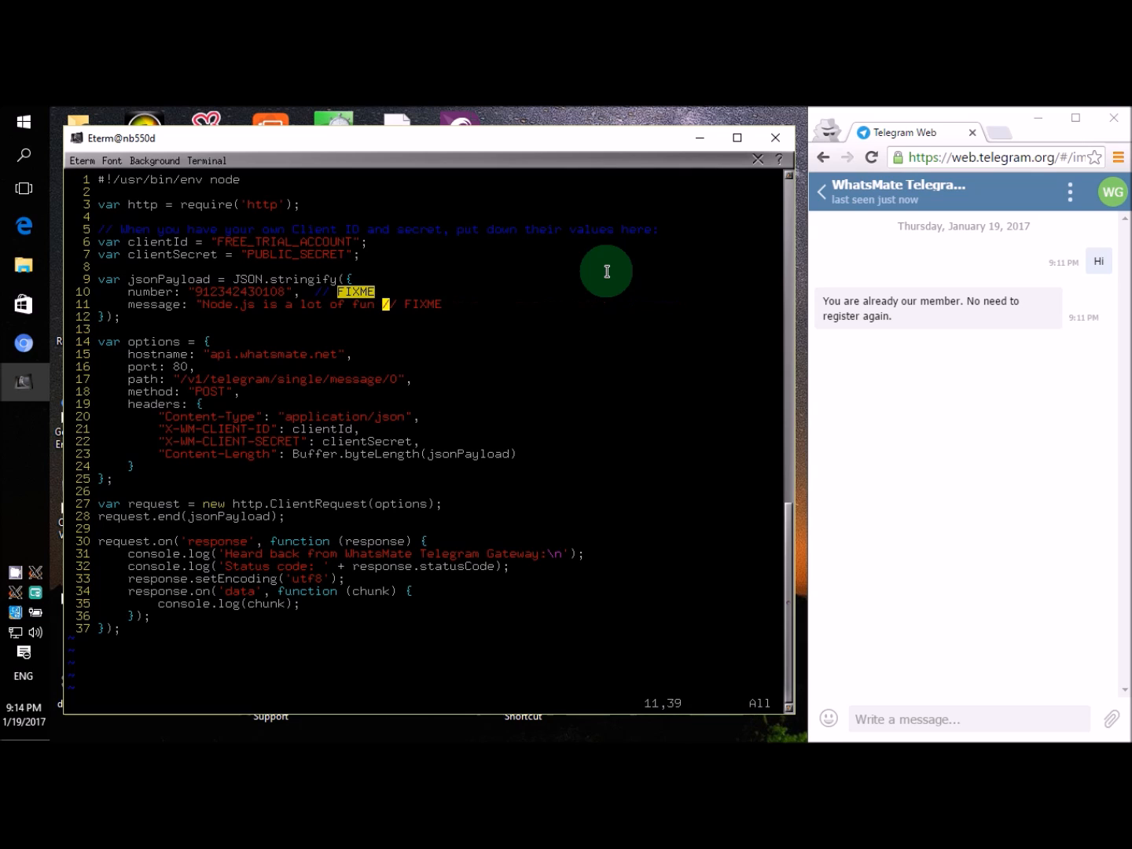
key(i)
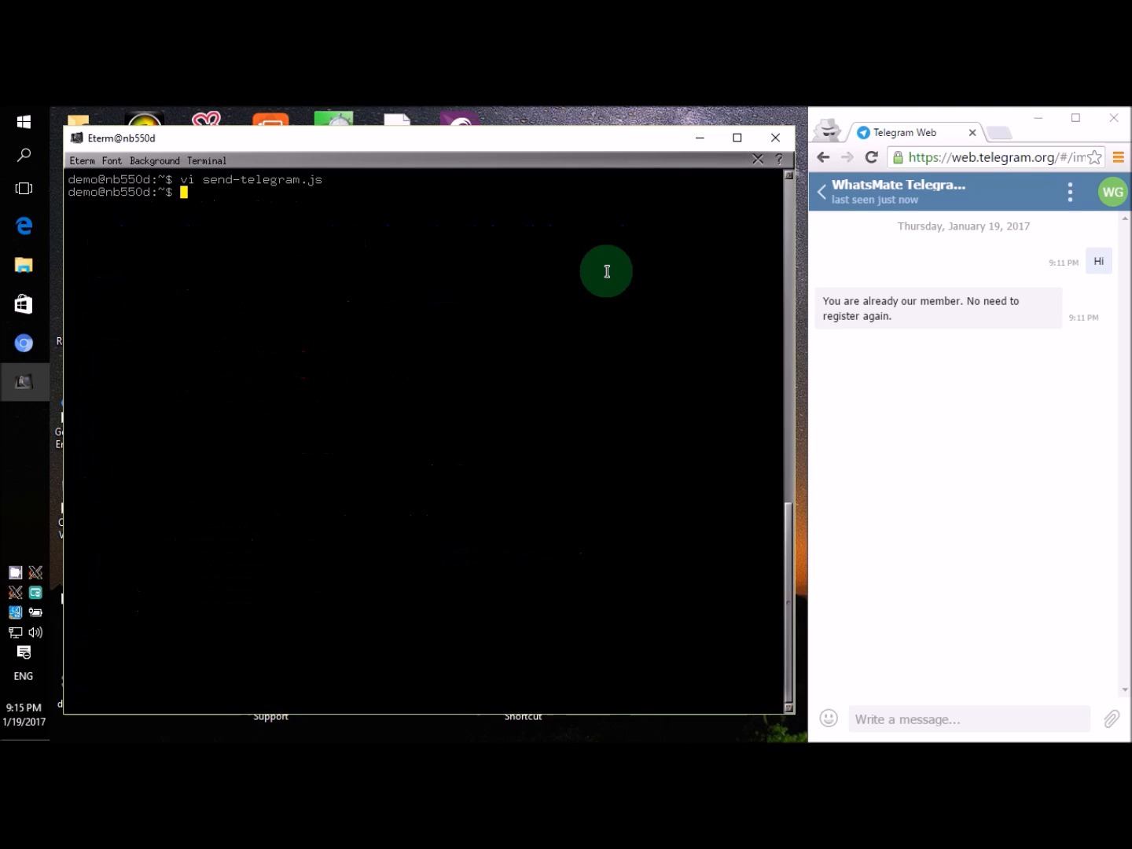
- Recall 'chmod 755 send-telegram.js' from history with Ctrl+R and run it
key(ctrl+r)
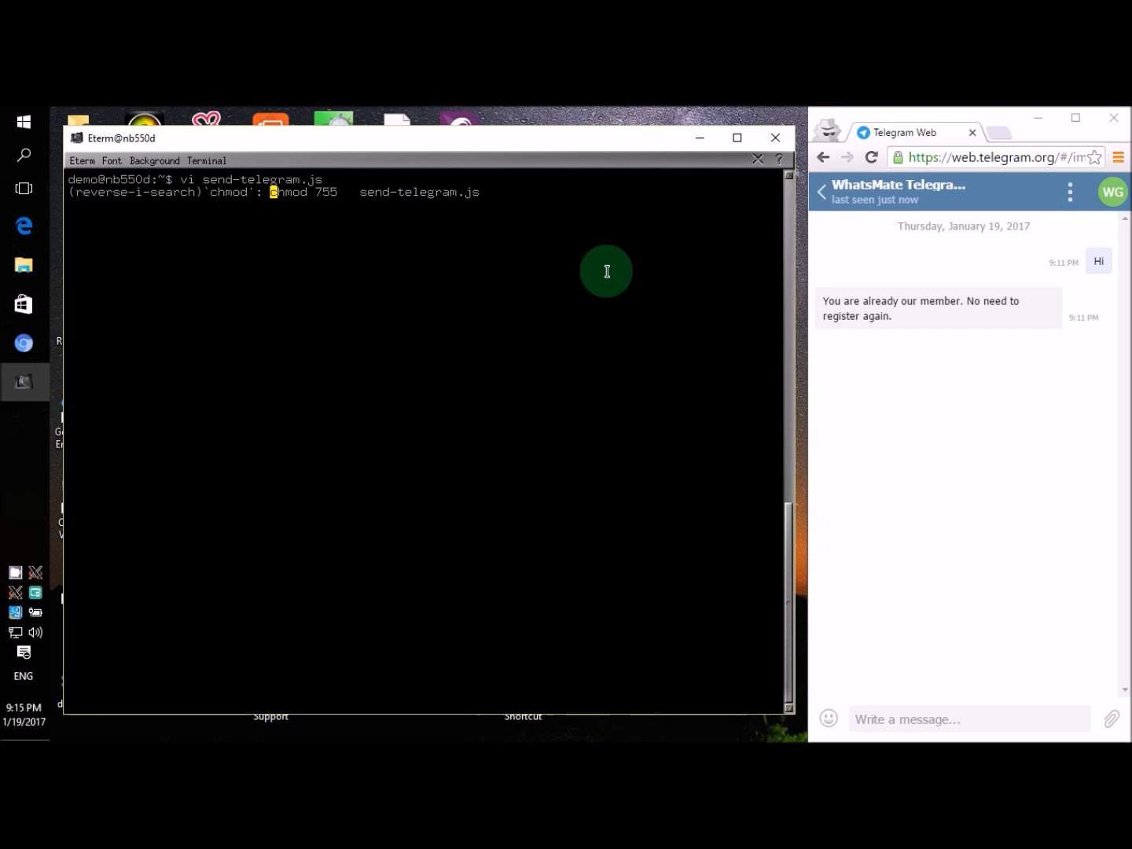
key(Return)
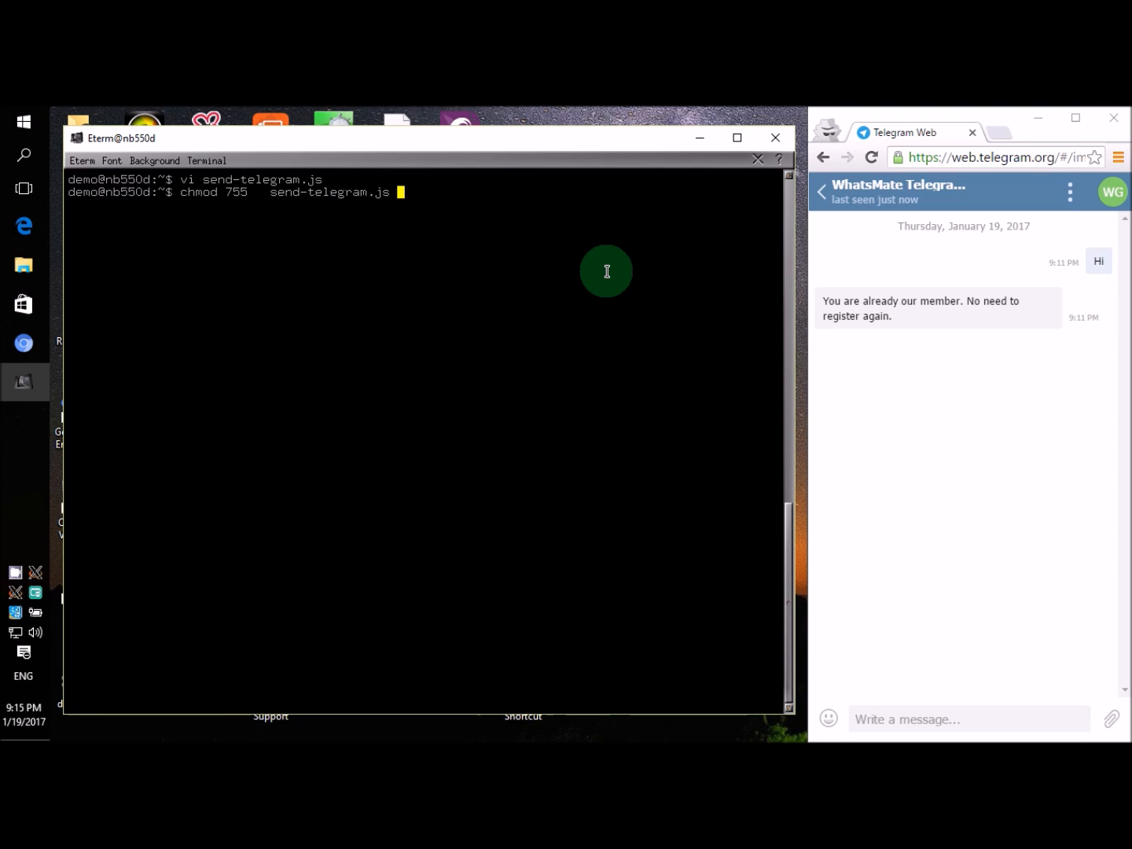
key(Return)
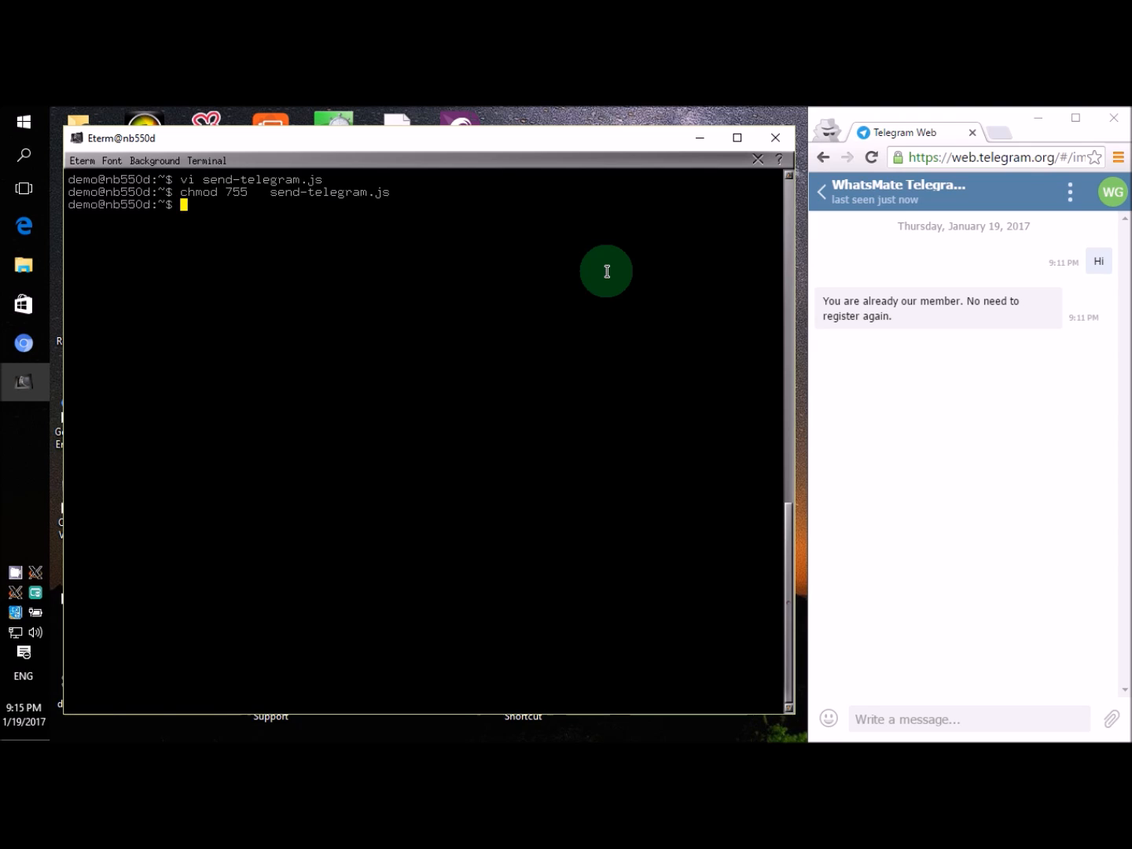